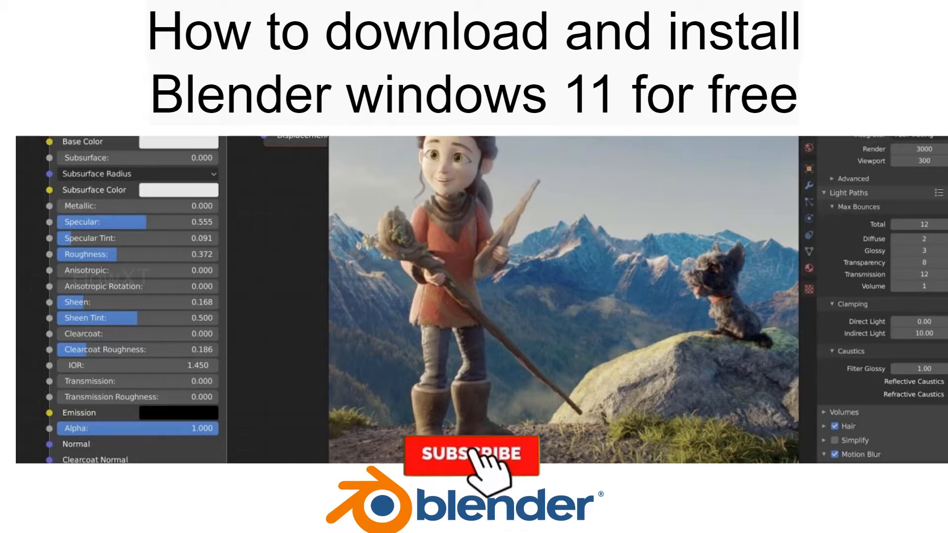
Launch Microsoft Store from its pinned icon in the Start menu
click(471, 454)
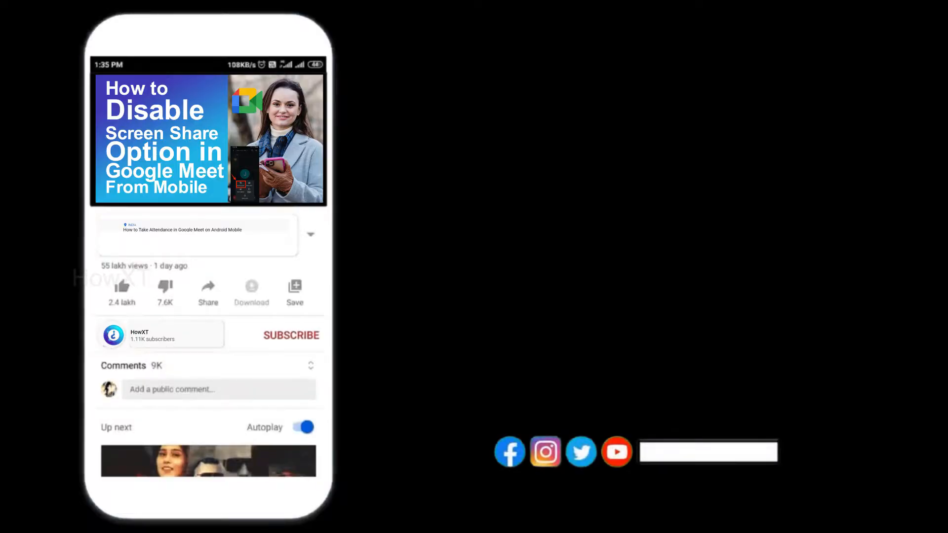
click(291, 334)
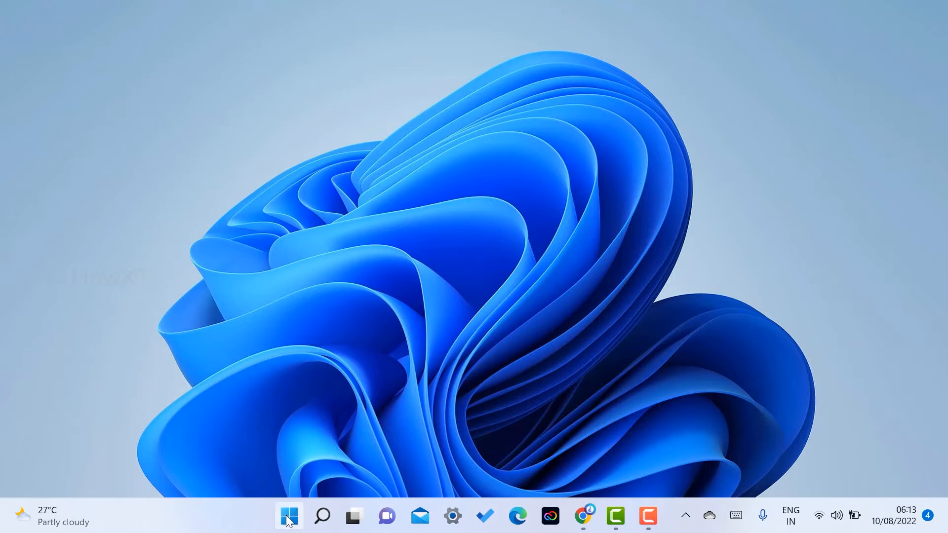
click(288, 516)
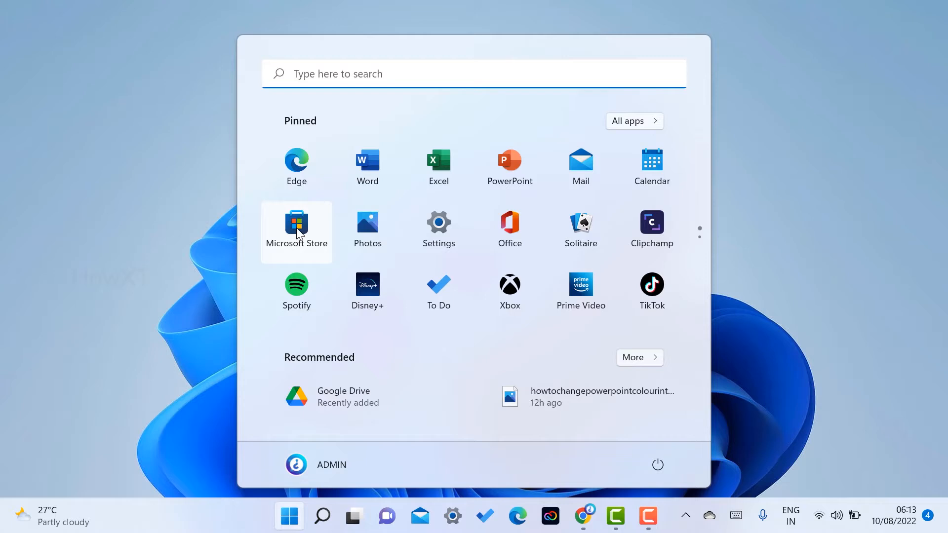
click(296, 224)
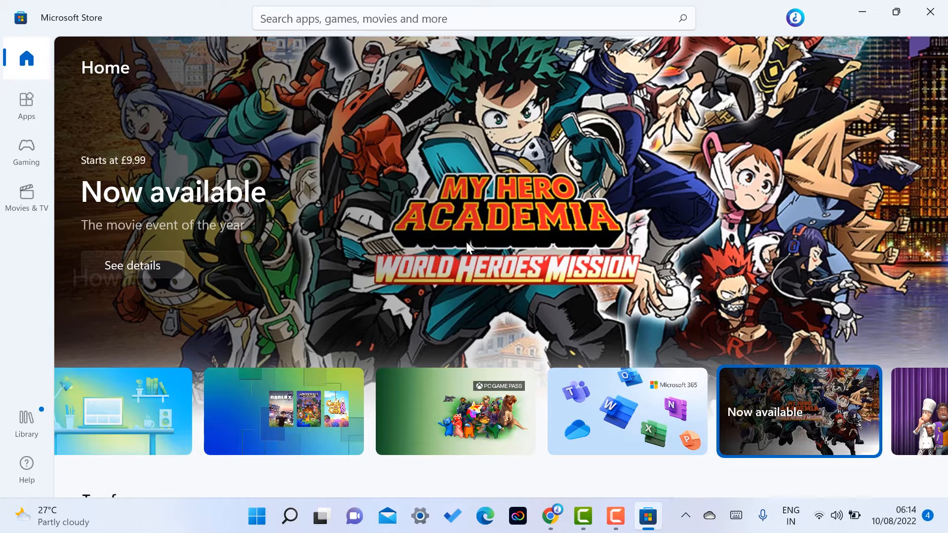
Search the Store for 'blen' and open Blender's app page from the suggestions
scroll(down, 3)
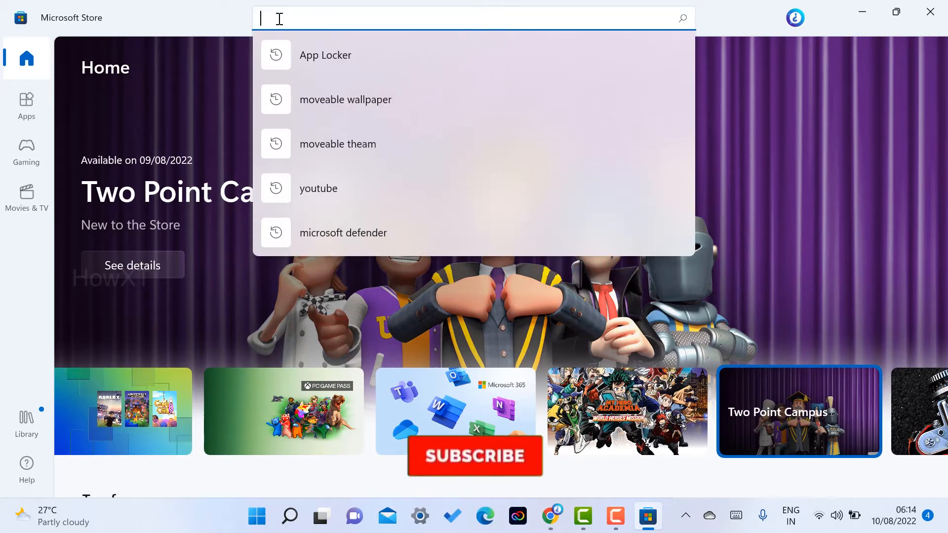
text(blend)
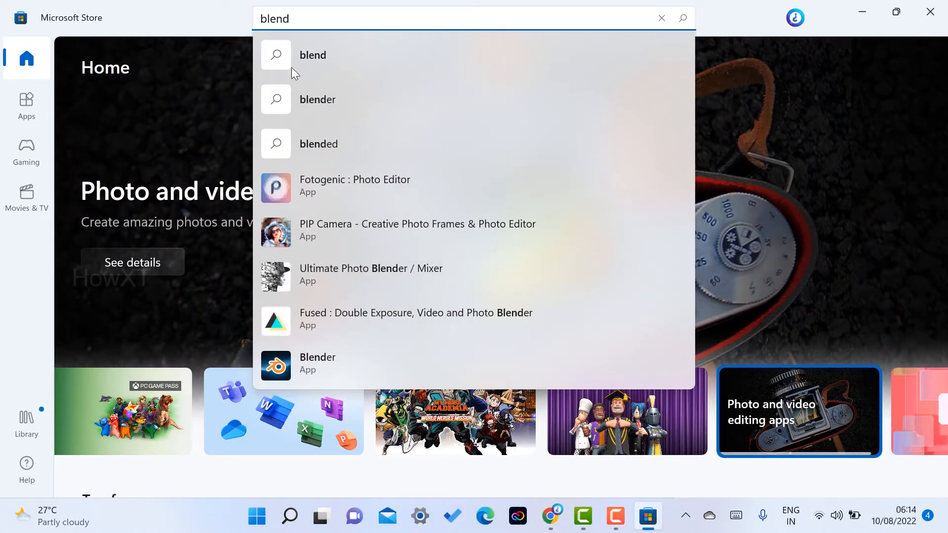
mouse_move(288, 370)
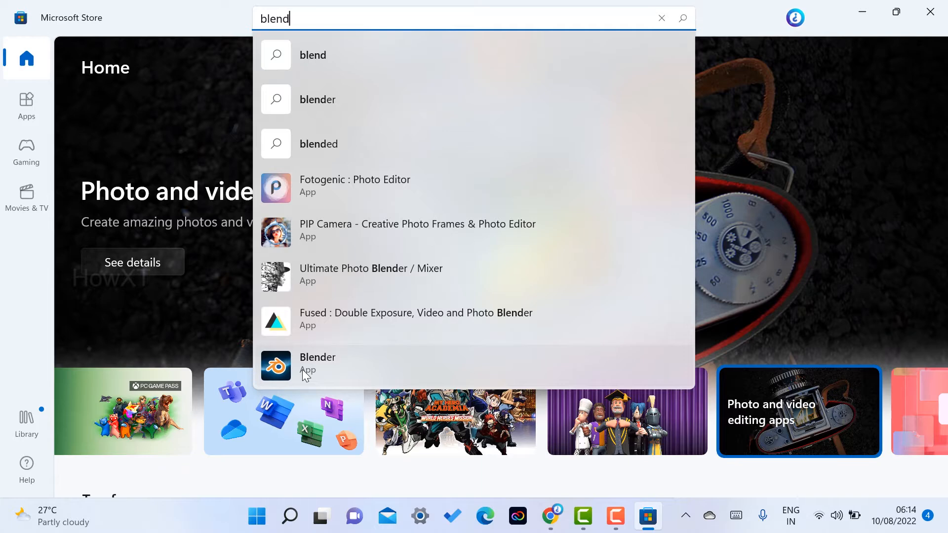
click(318, 362)
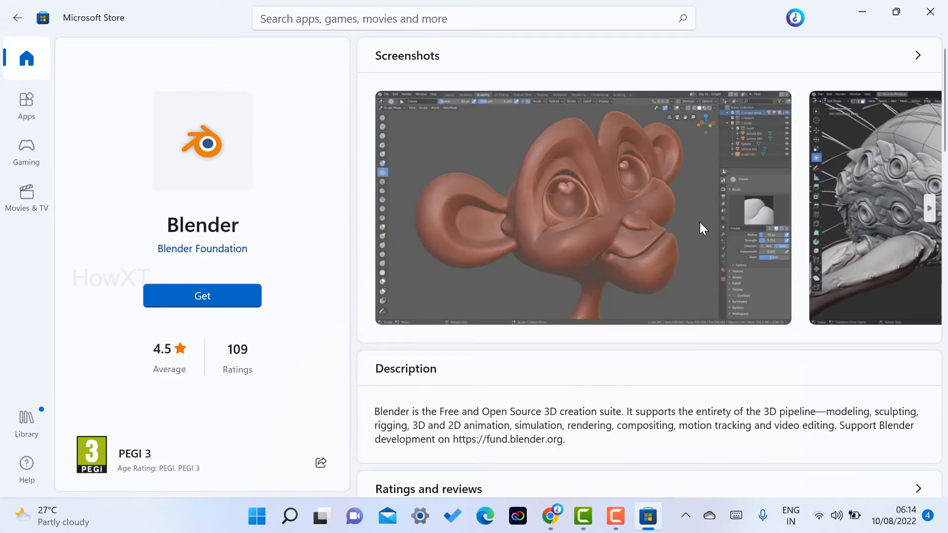
click(584, 207)
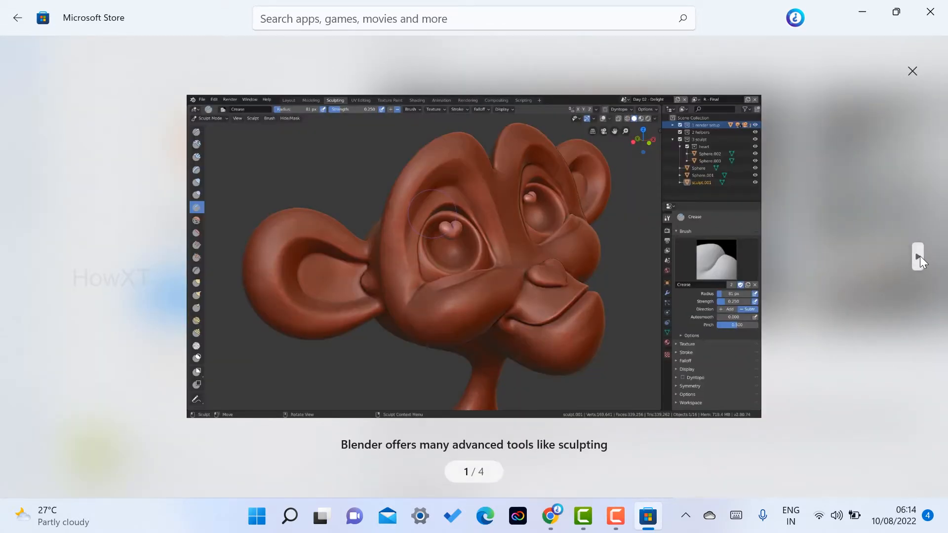
click(916, 256)
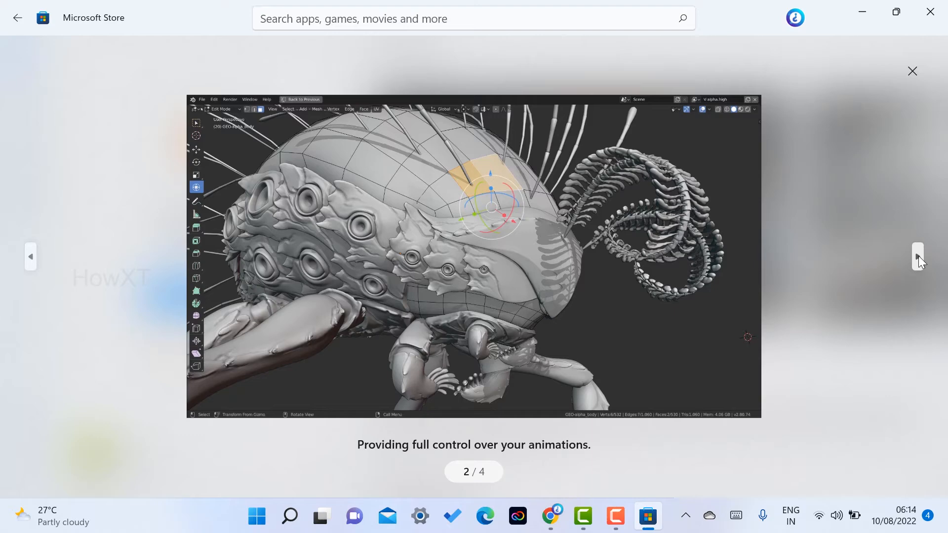
click(916, 257)
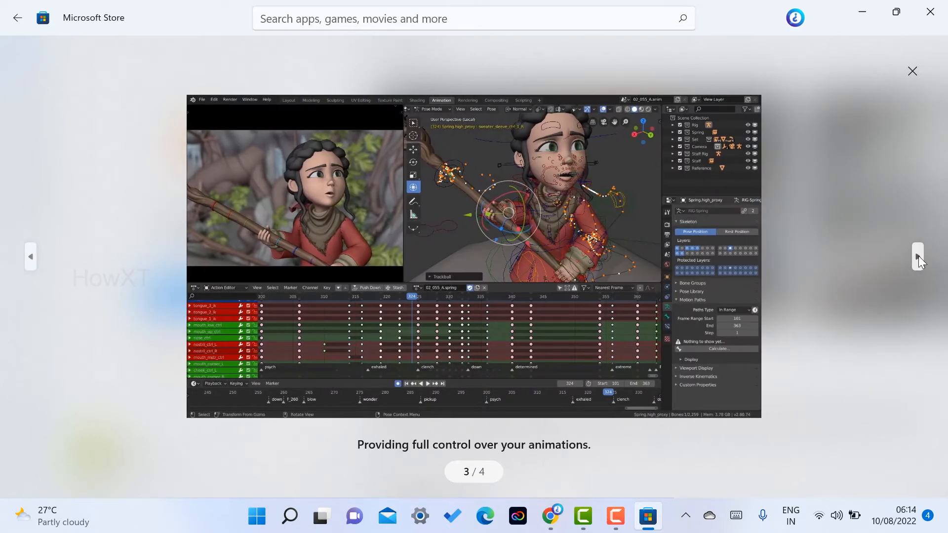
click(917, 255)
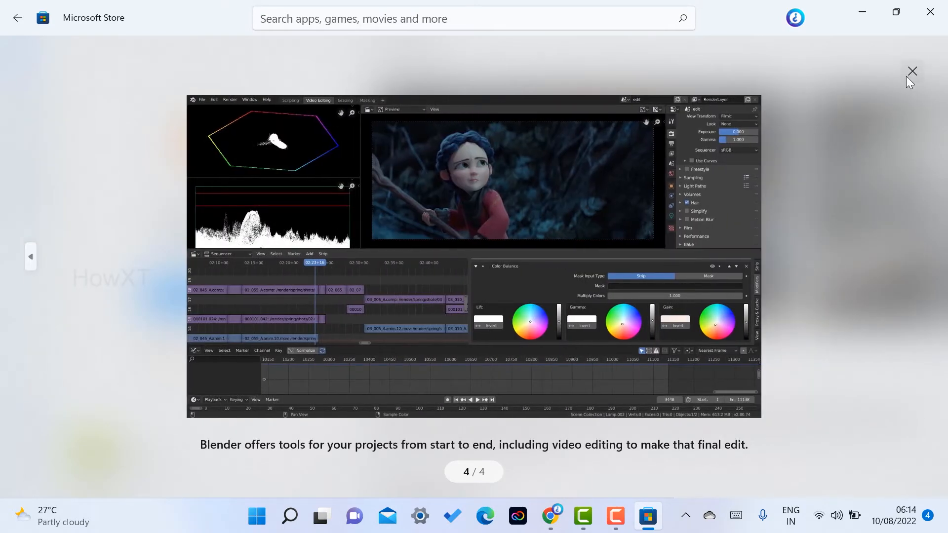
click(912, 70)
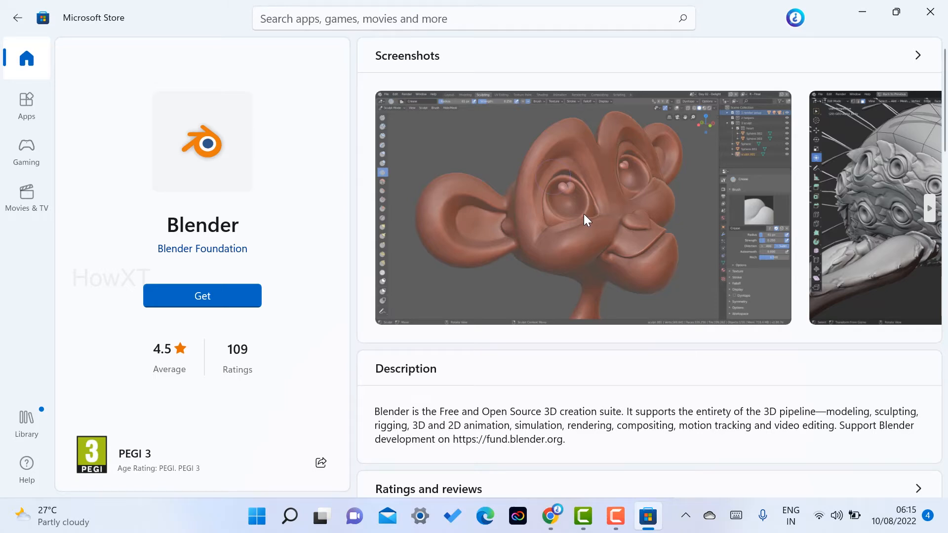
mouse_move(384, 313)
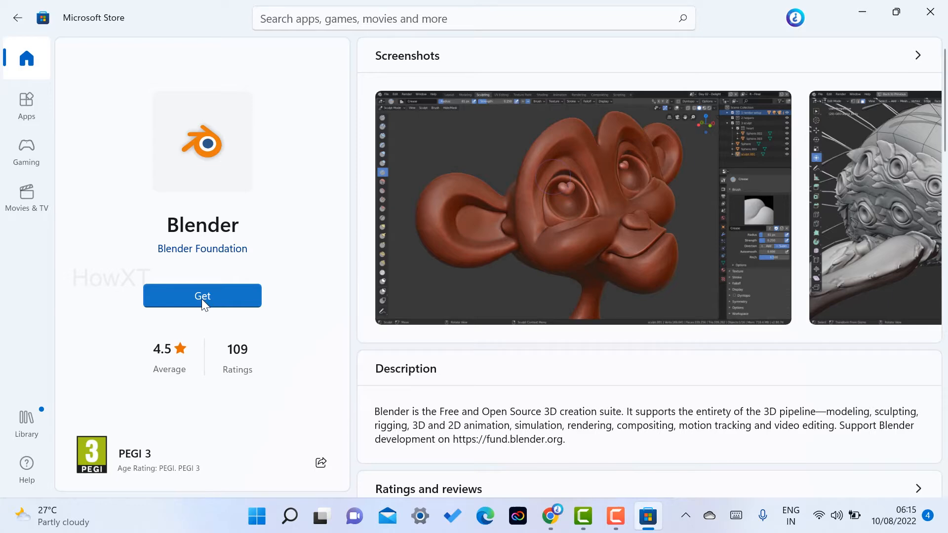
Get Blender and let it download and install until Open appears
click(202, 296)
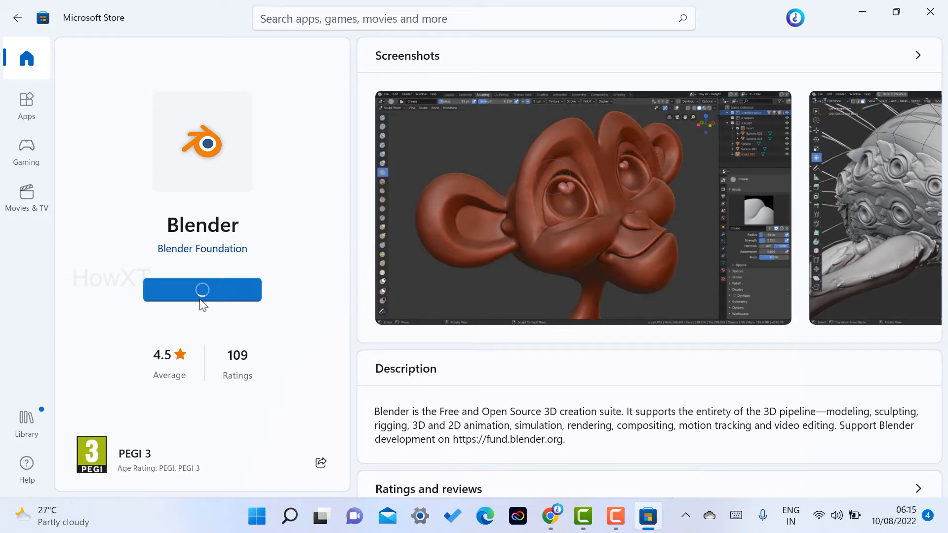
click(202, 290)
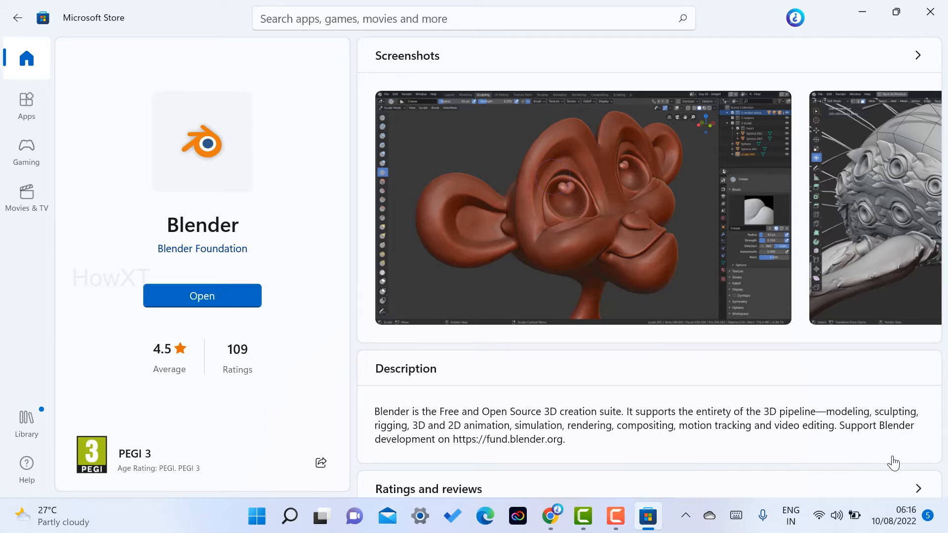
mouse_move(216, 316)
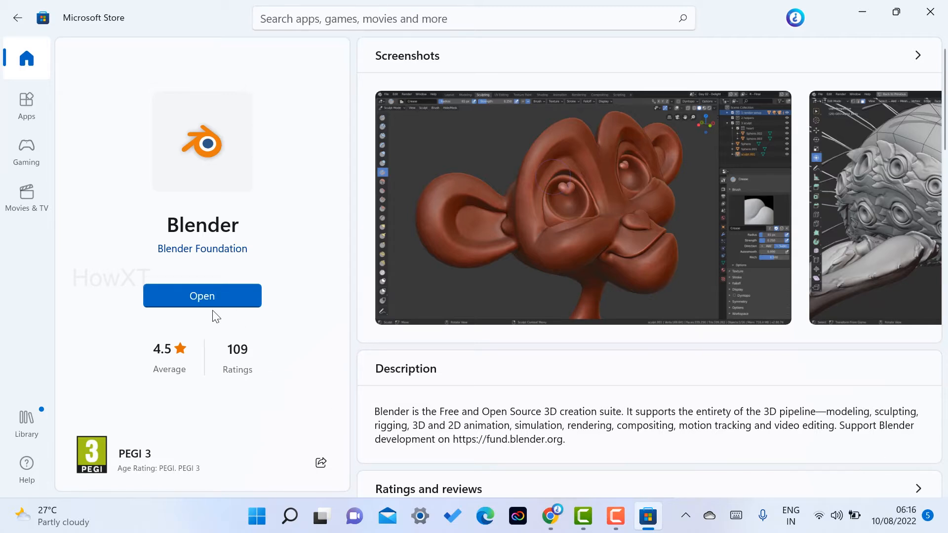
Open Blender 3.2.2 and accept the default Quick Setup preferences
click(202, 296)
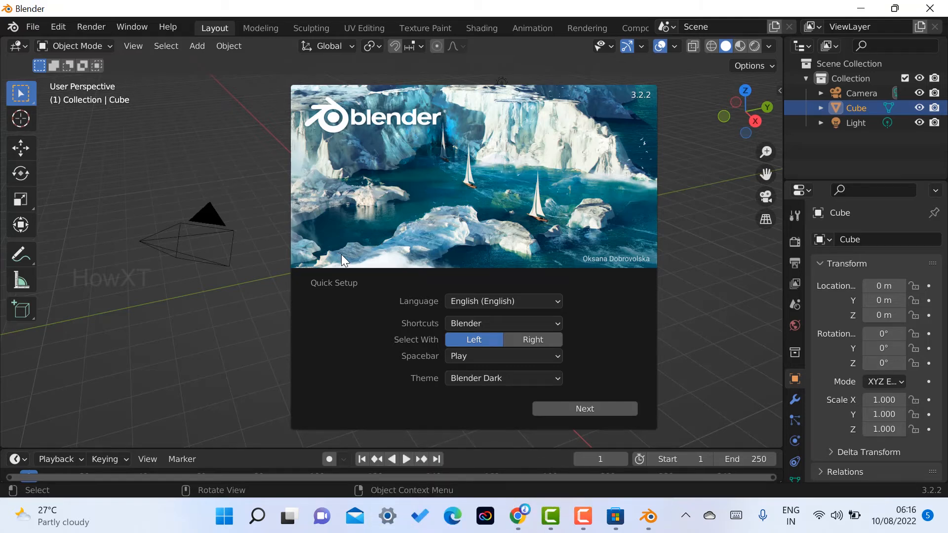
mouse_move(562, 399)
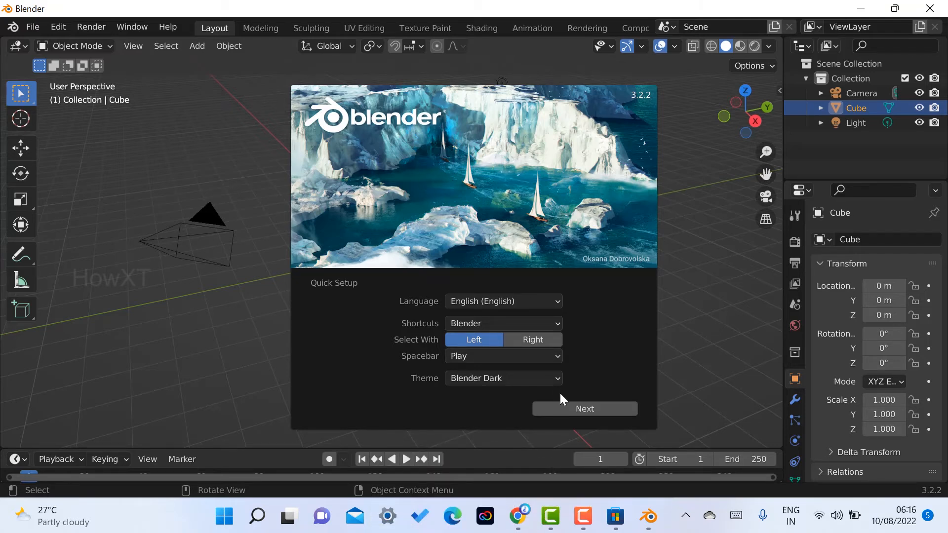
mouse_move(584, 409)
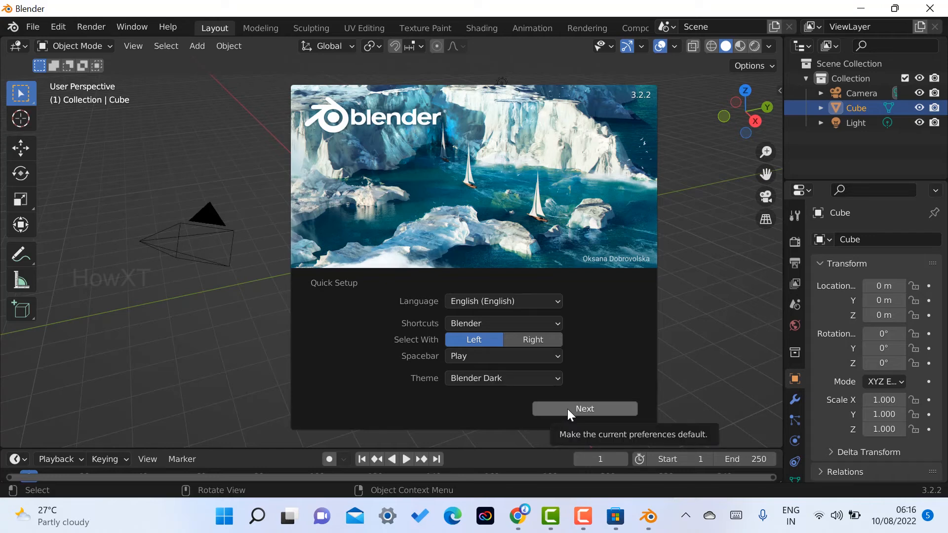
click(584, 409)
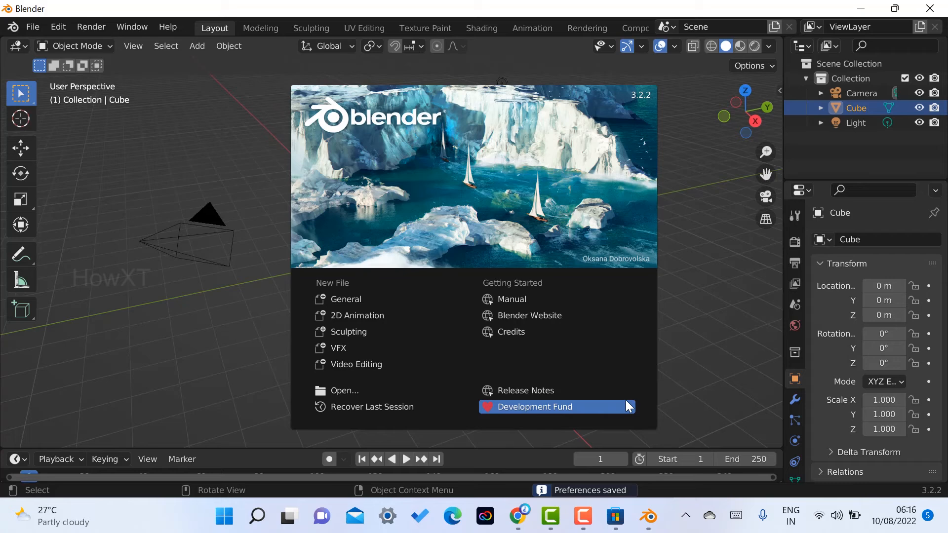
mouse_move(344, 390)
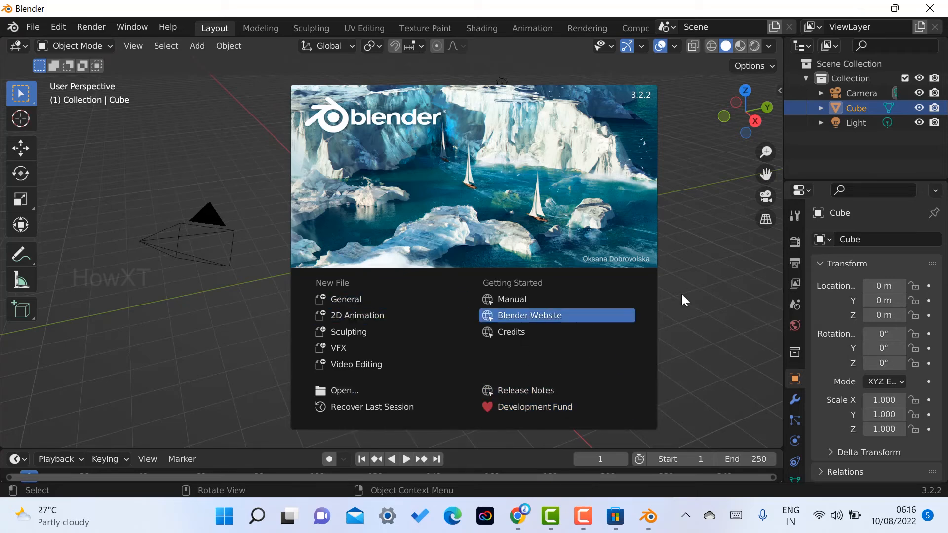
Dismiss the splash screen to reveal the cube scene and select the Move tool
click(681, 301)
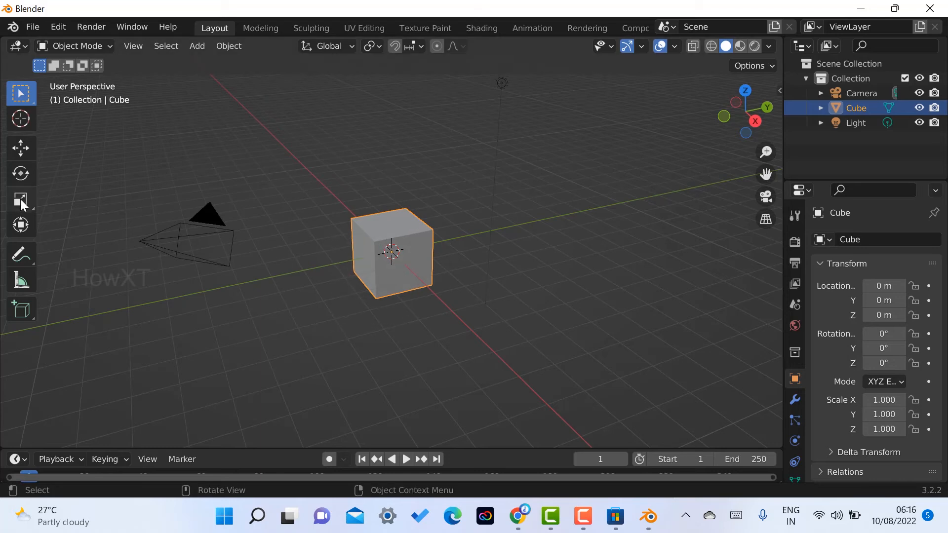
click(21, 147)
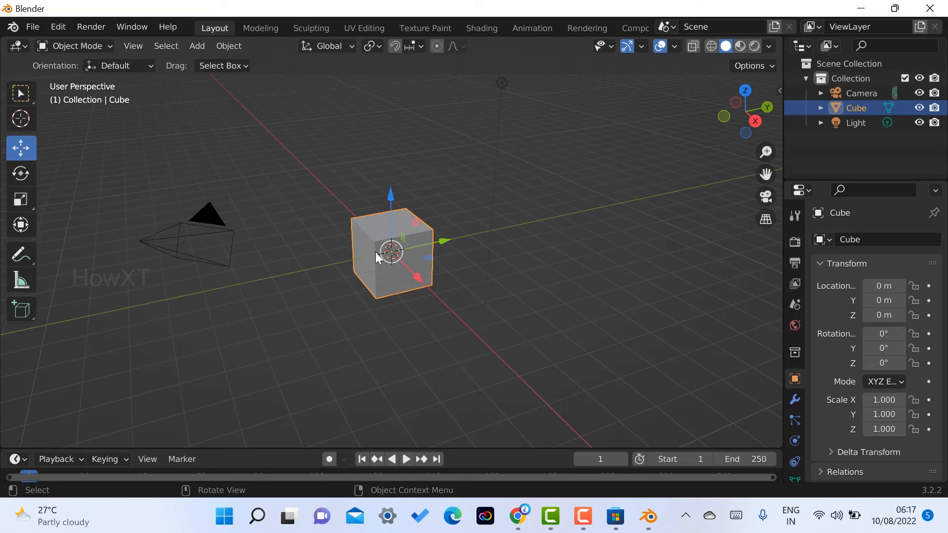